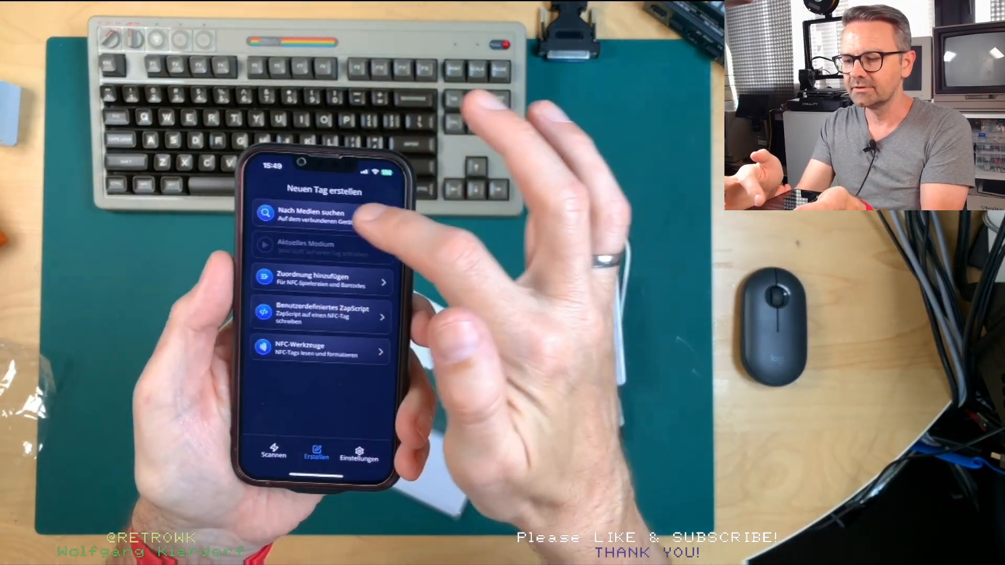
Step: Search for Boulderdash, then start a custom ZapScript reading **launch.system:Amiga
{"action": "left_click", "coordinate": [323, 214]}
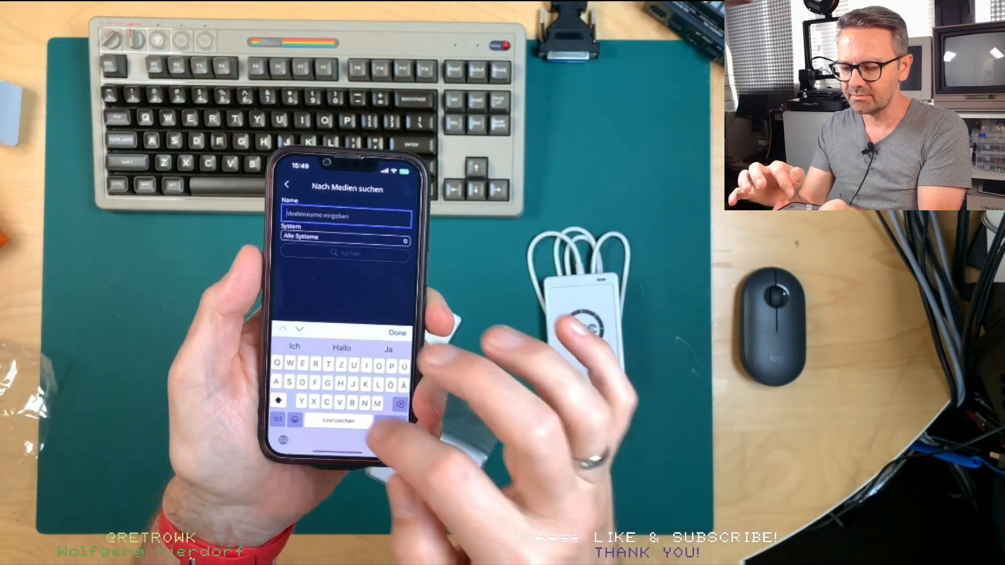
{"action": "type", "text": "Boulderdash"}
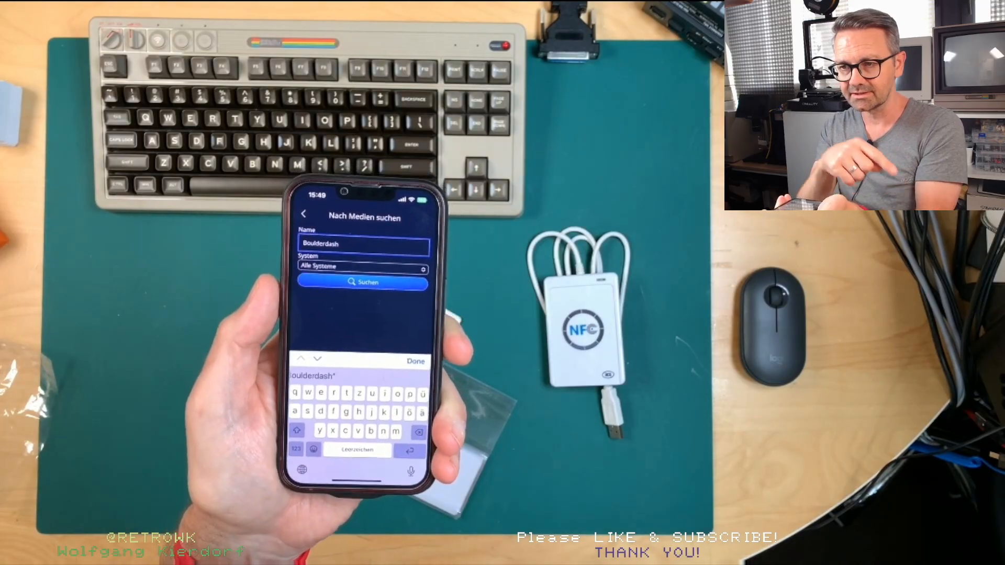
{"action": "left_click", "coordinate": [364, 283]}
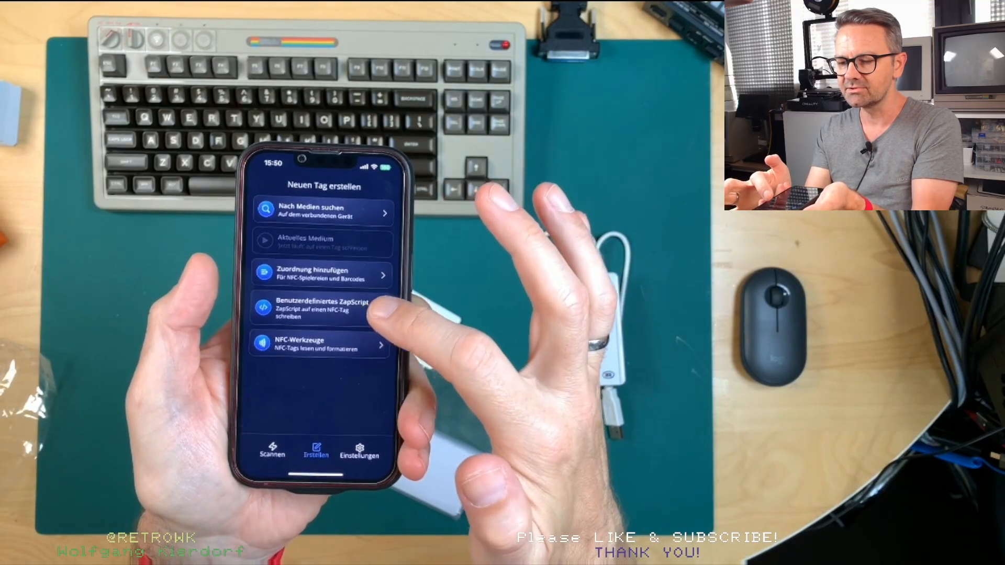
{"action": "left_click", "coordinate": [324, 306]}
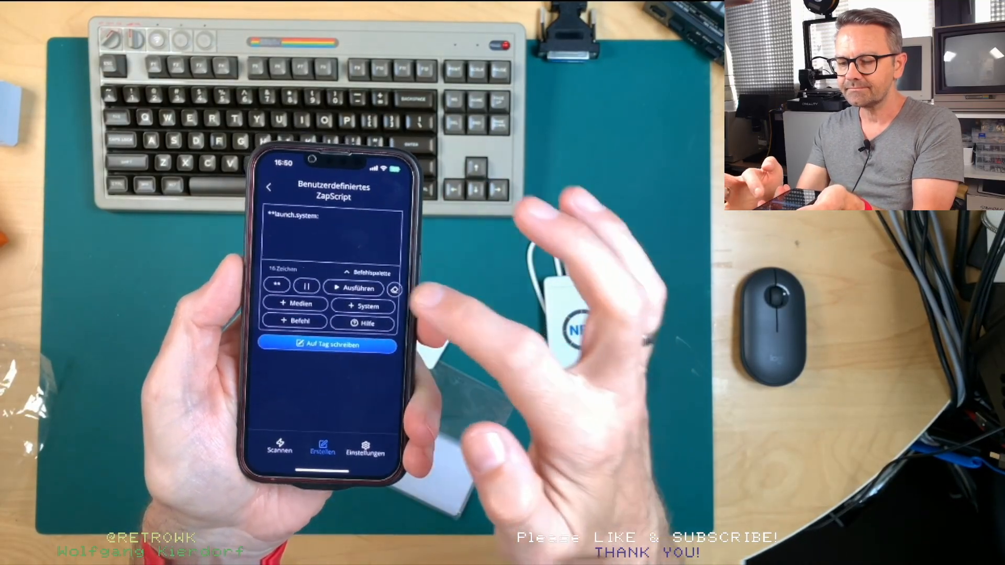
{"action": "left_click", "coordinate": [331, 231]}
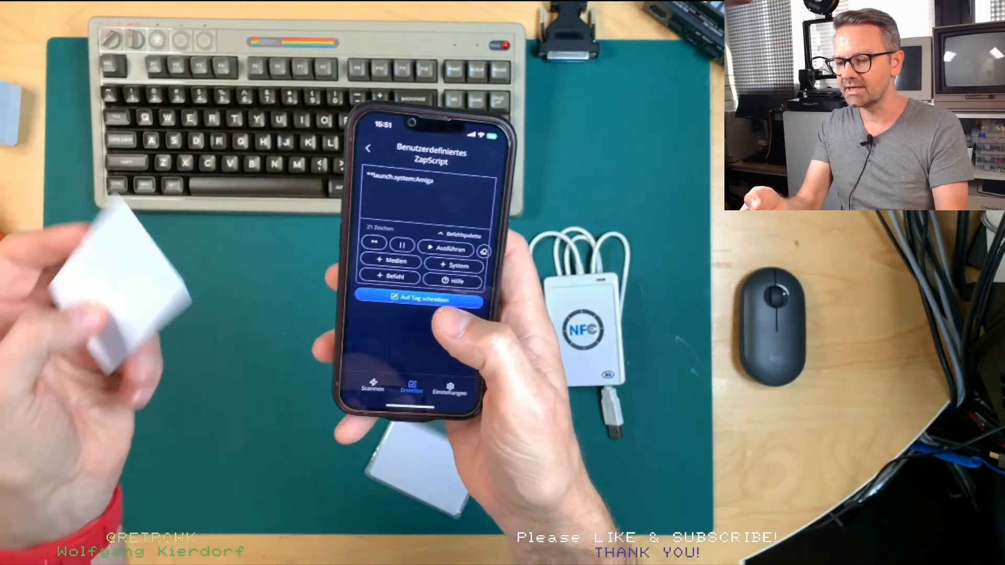
{"action": "left_click", "coordinate": [420, 299]}
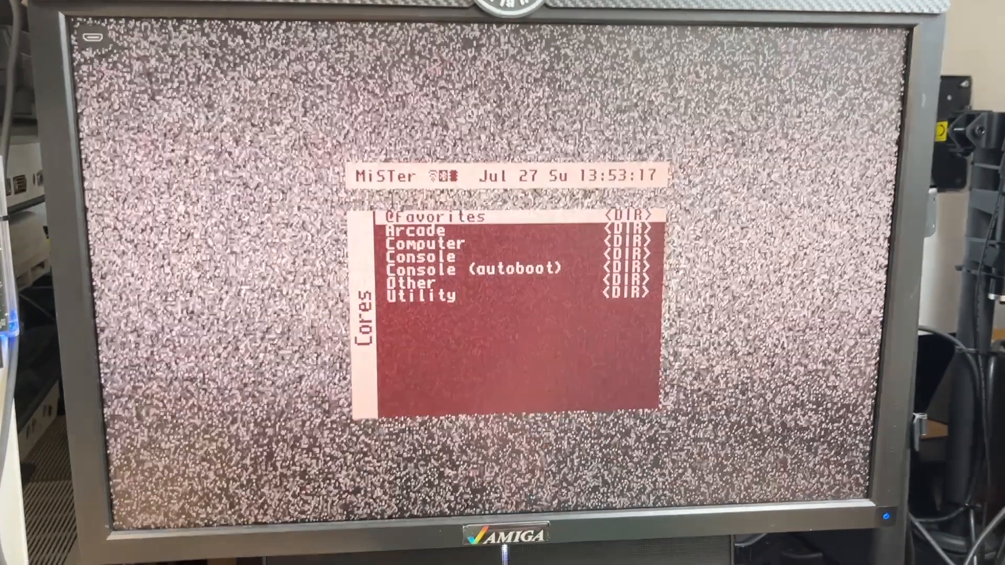
Step: Enter the Computer cores folder and scroll down to highlight Commodore Amiga
{"action": "key", "text": "down"}
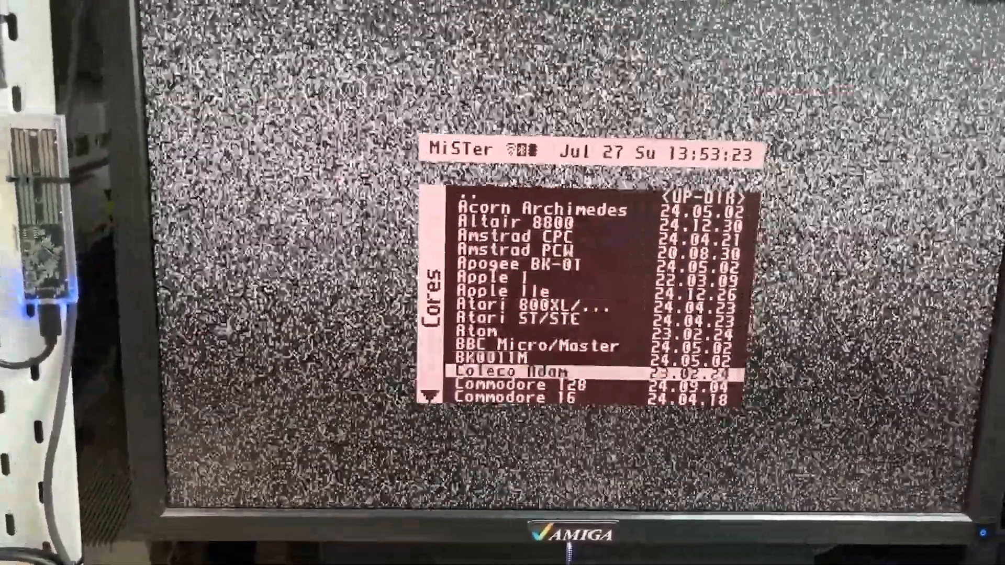
{"action": "scroll", "scroll_direction": "down", "scroll_amount": 3}
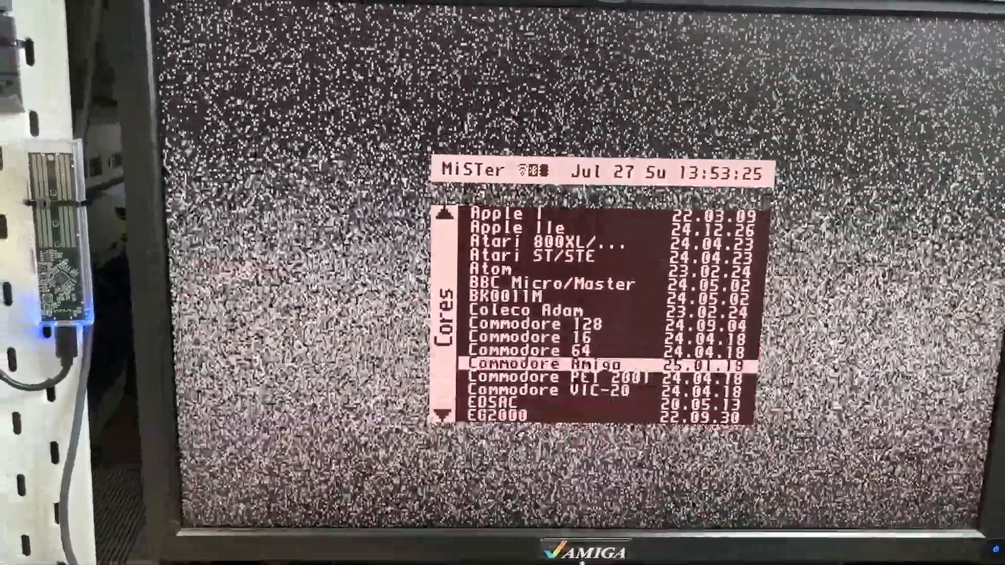